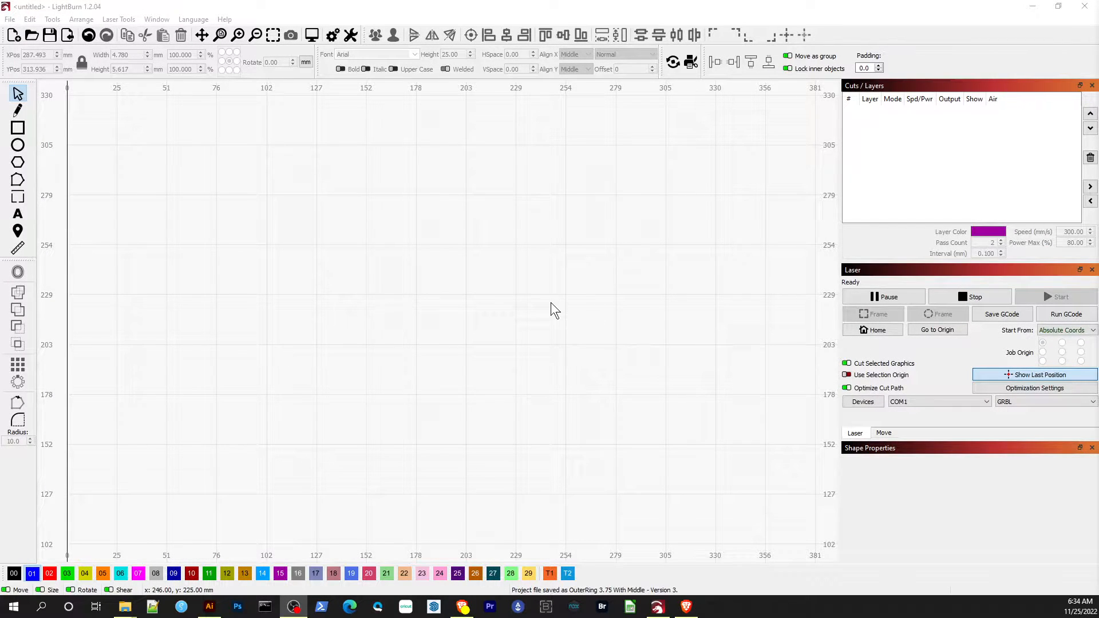
mouse_move(186, 125)
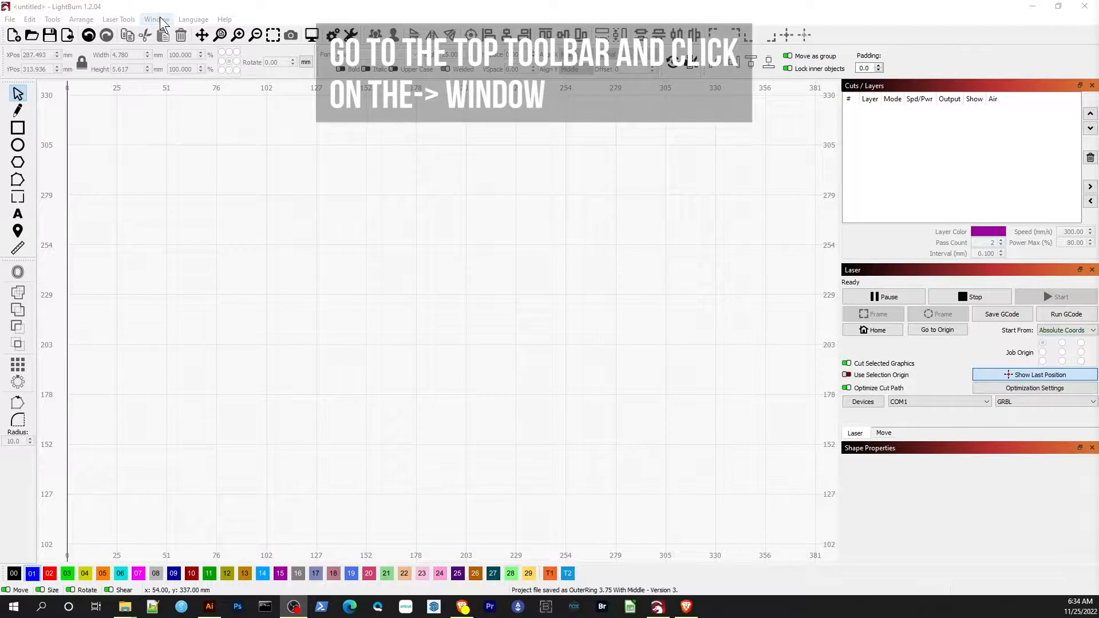
- Load the 'RuffLifeInc - Ornament Pack 3 - Graphics' .lbart file into the Art Library via the Window menu
left_click(156, 19)
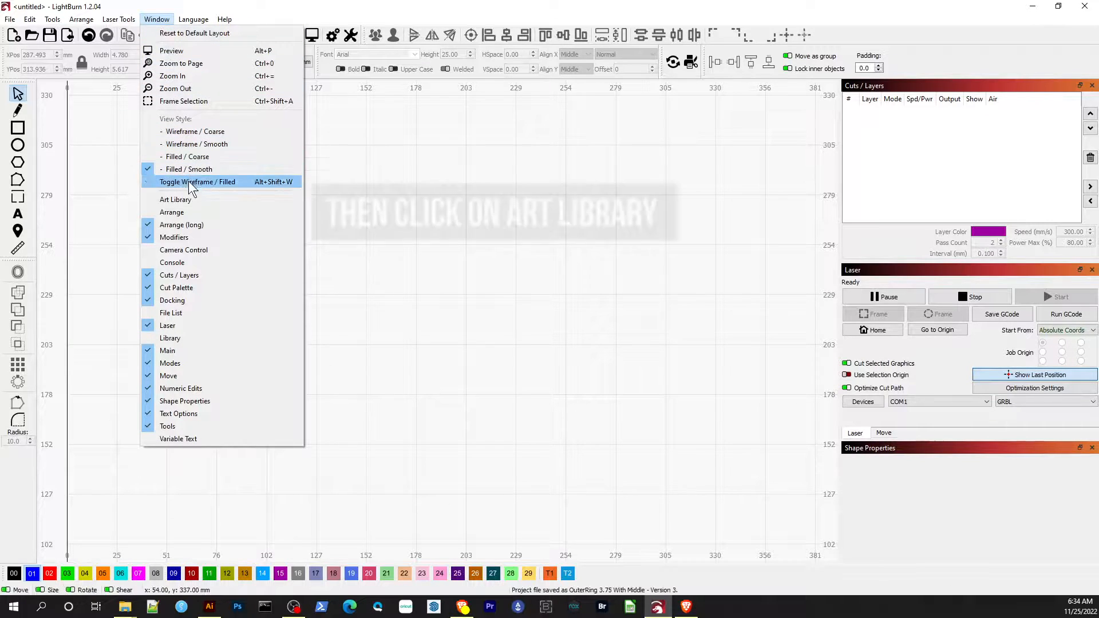
mouse_move(175, 199)
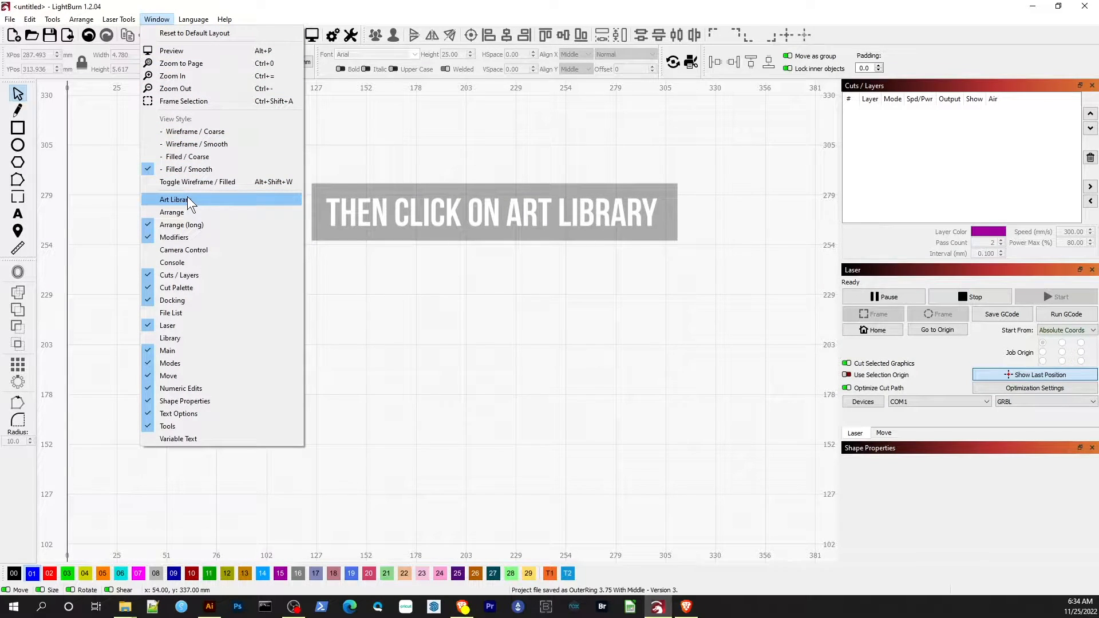
left_click(175, 199)
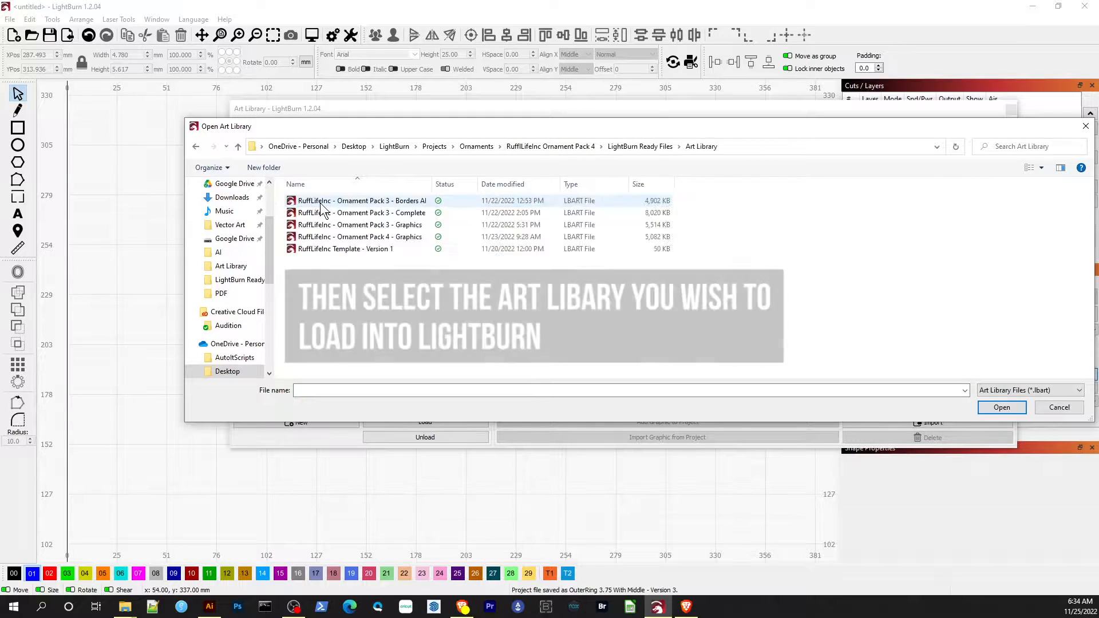
left_click(361, 224)
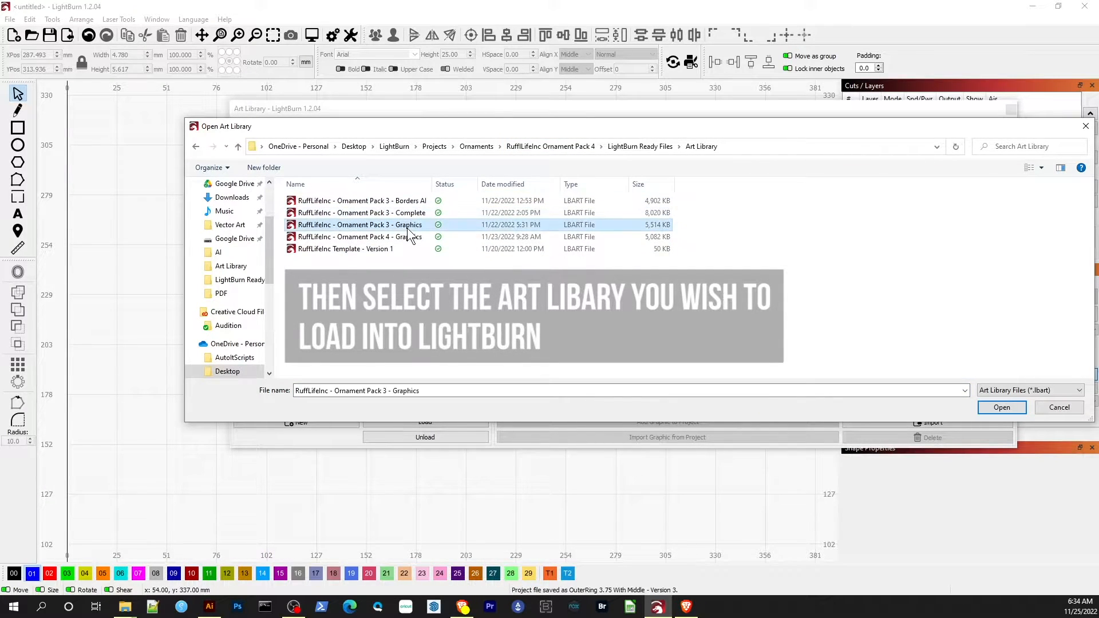
left_click(1001, 408)
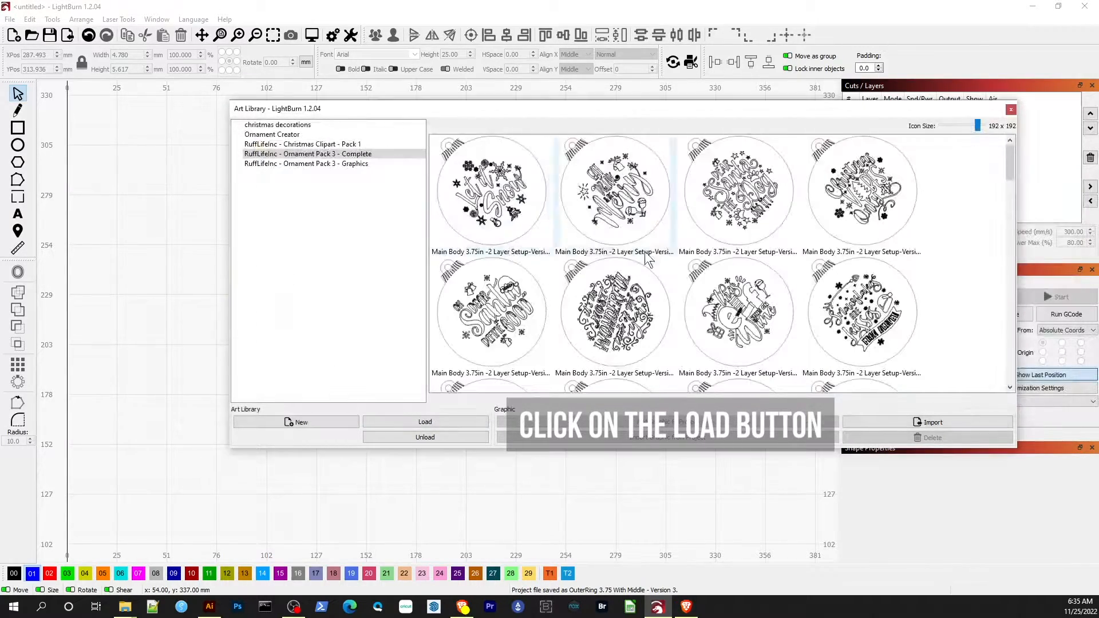
- Adjust the icon size and load the 'Ornament Pack 3 - Borders AI' library, revealing its circular border designs
scroll("down", 3)
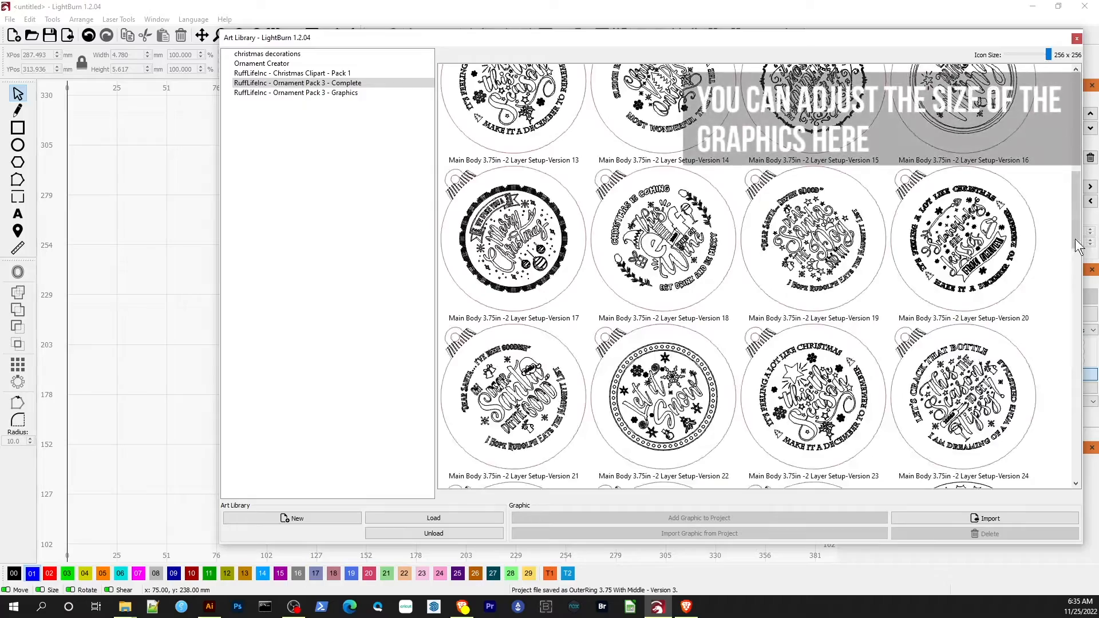
scroll("down", 3)
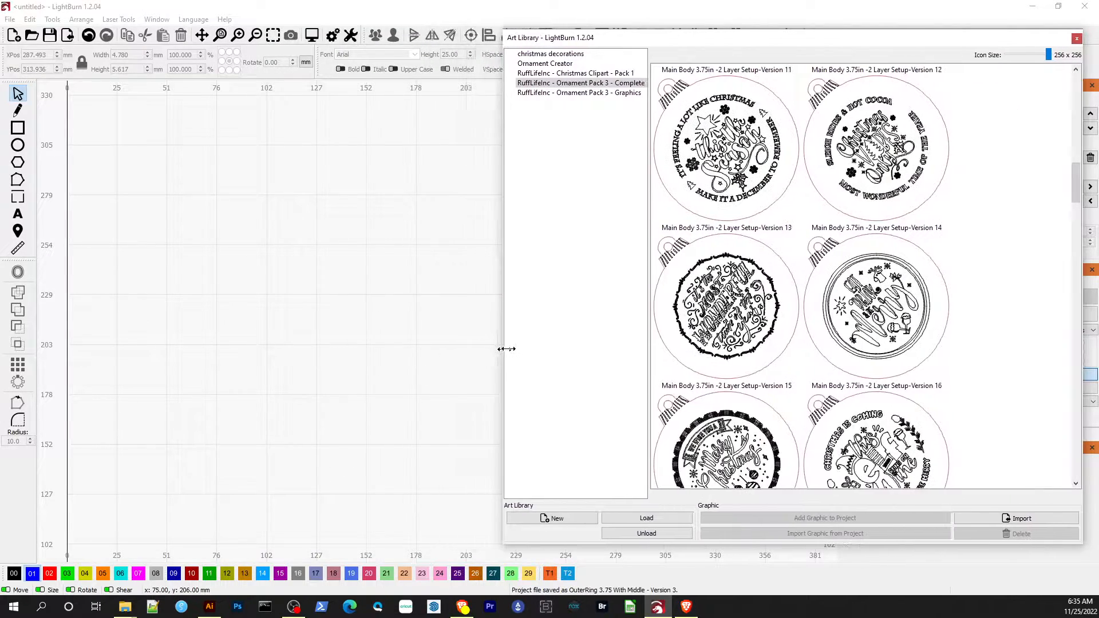
left_click(646, 518)
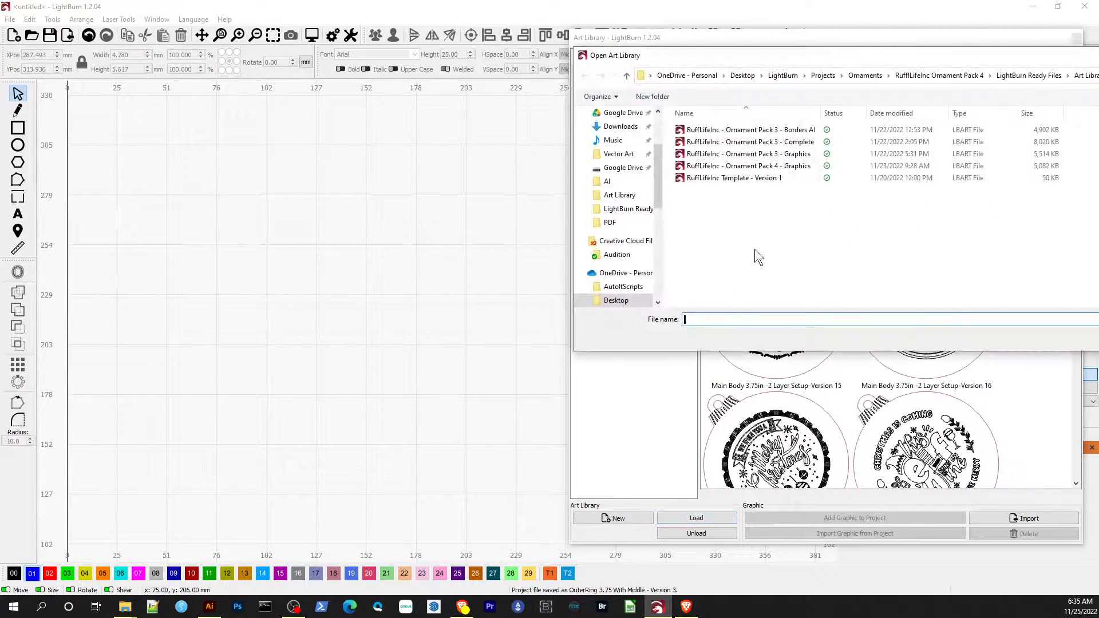
left_click(748, 129)
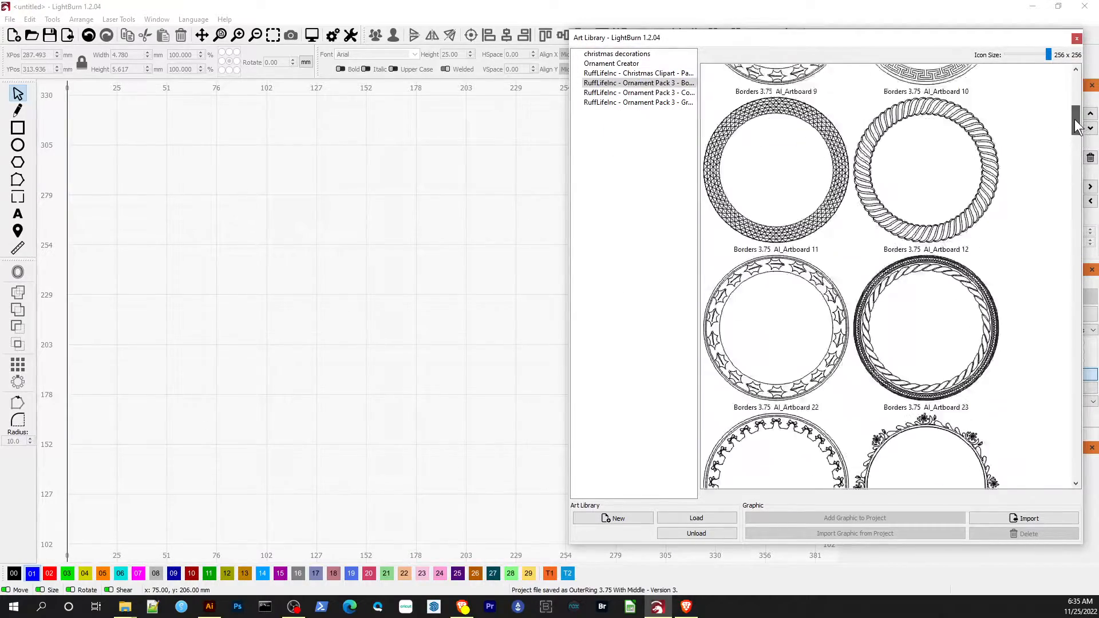
scroll("down", 3)
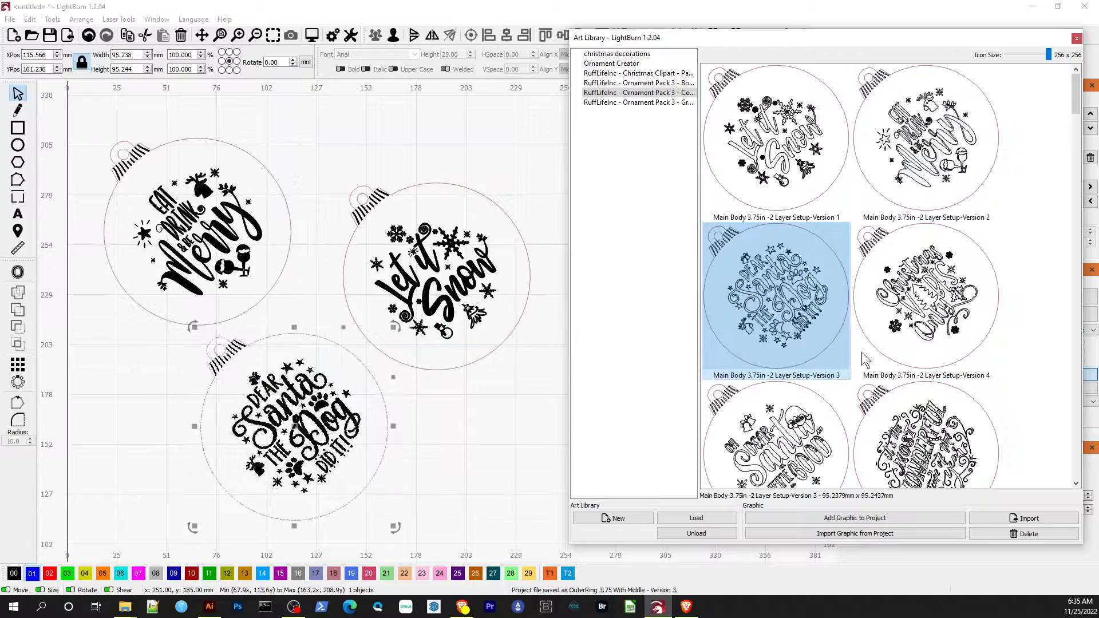
- Add the Main Body Version 4 'Christmas Vibes' ornament from the Complete library onto the canvas beside the other three
left_click(925, 299)
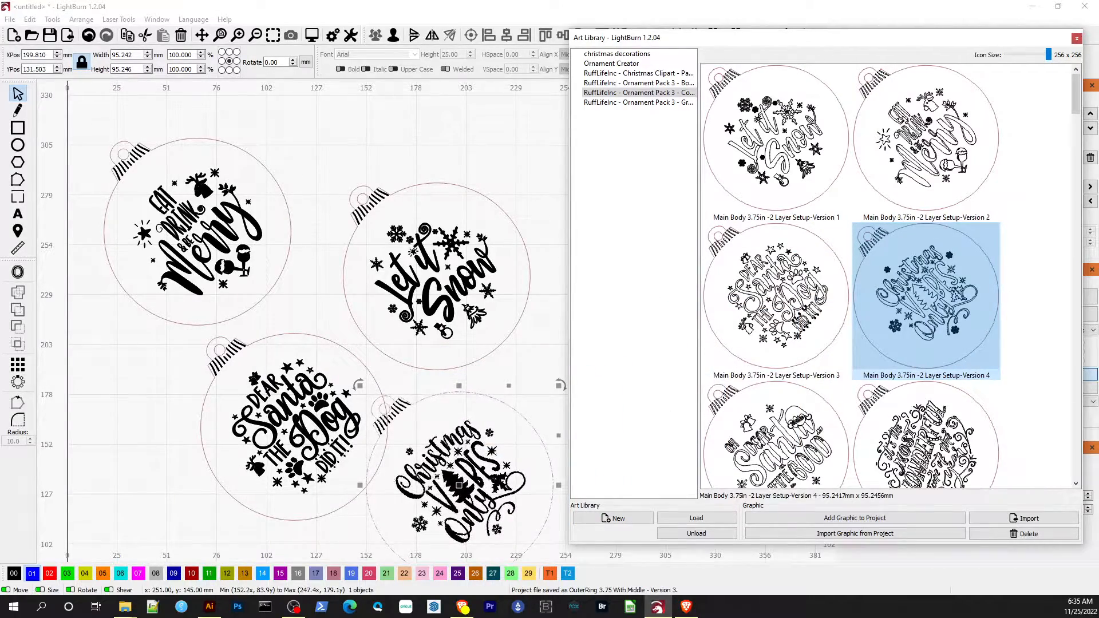